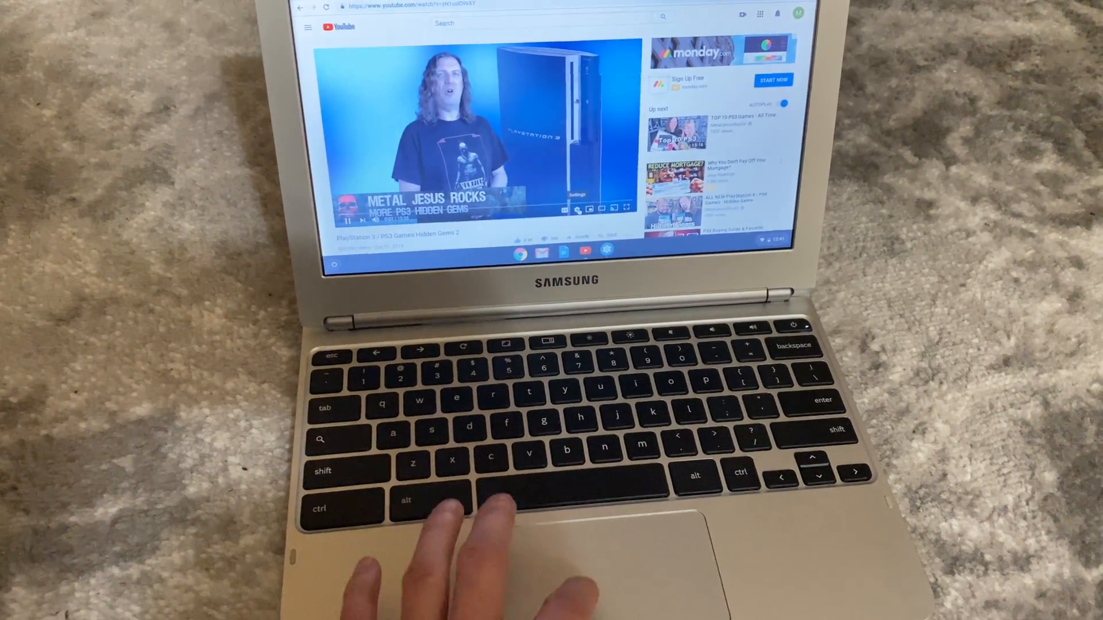
- Navigate from the video to the eBay home page
left_click(583, 208)
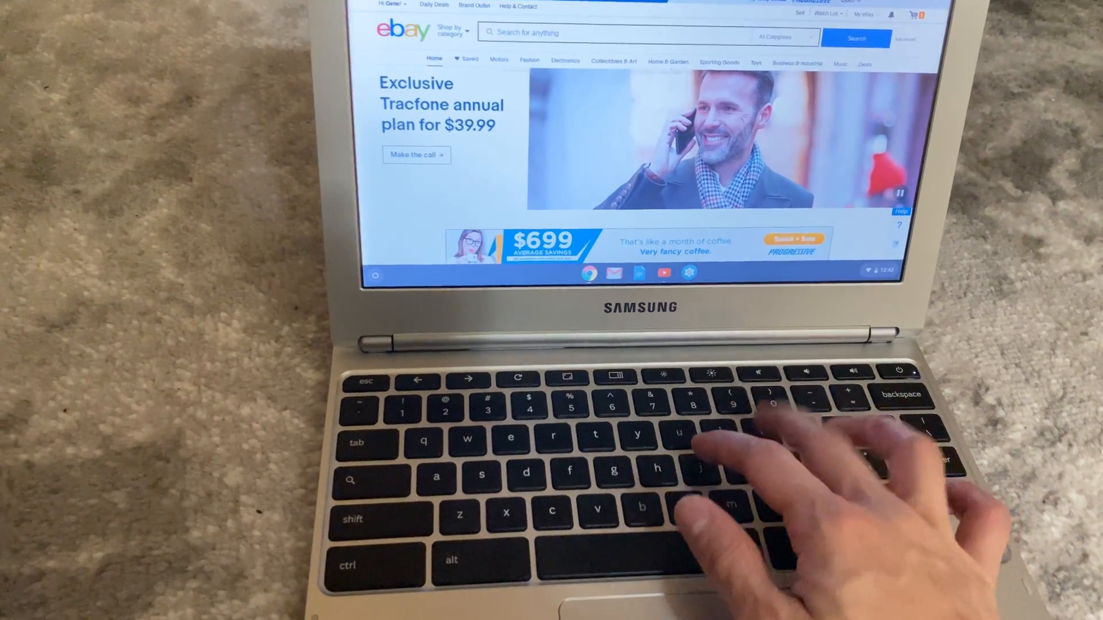
- Search the web for photopea and open the Photopea editor site from the results
type("photo")
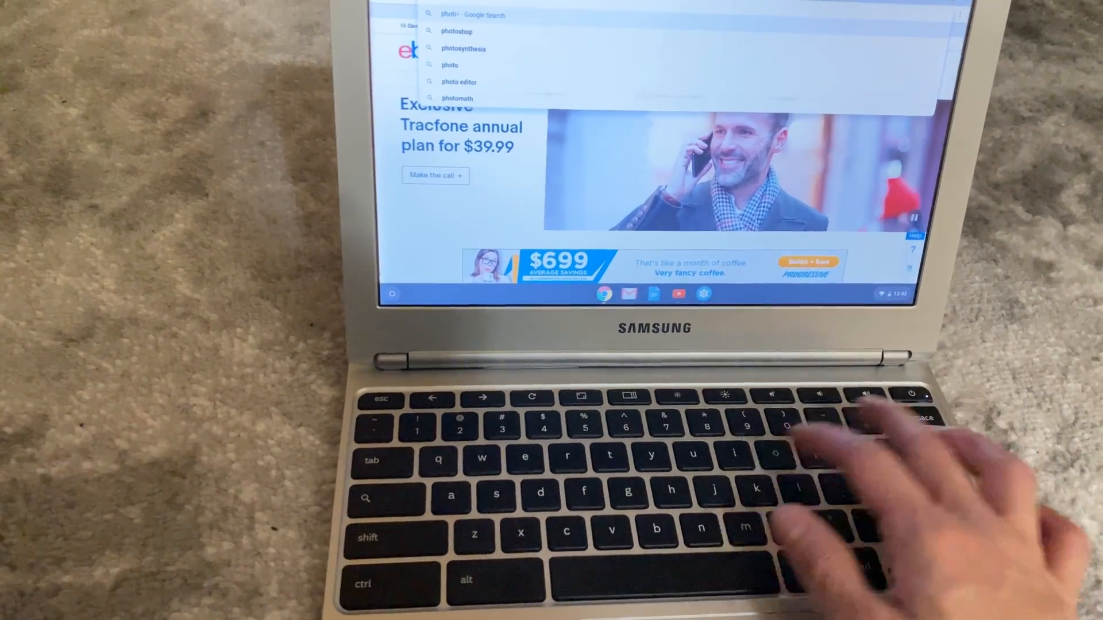
key("backspace")
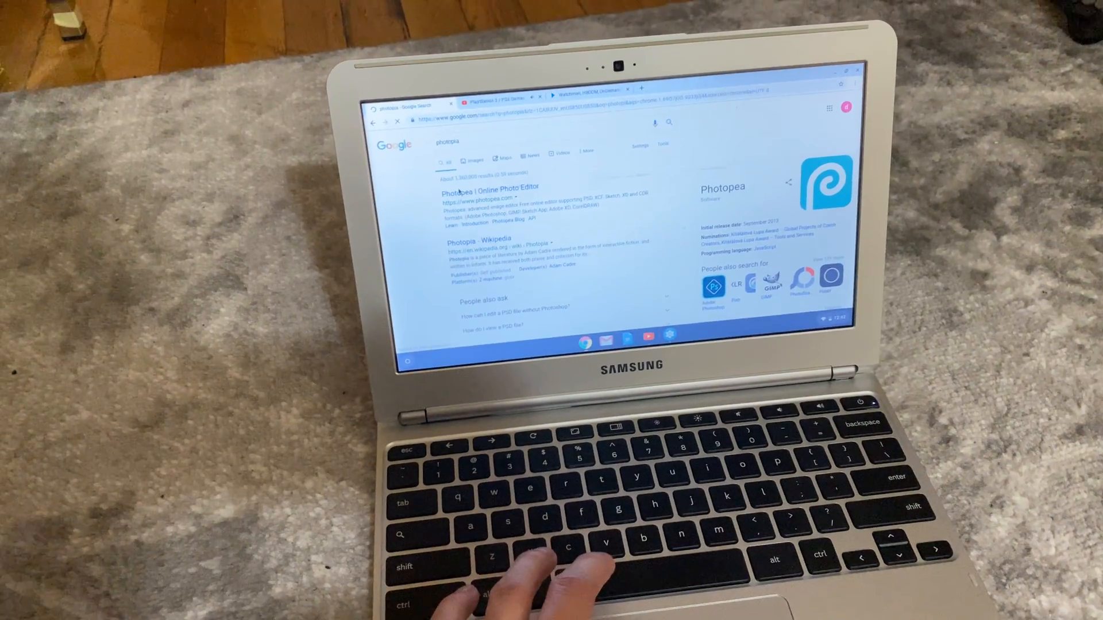
left_click(482, 193)
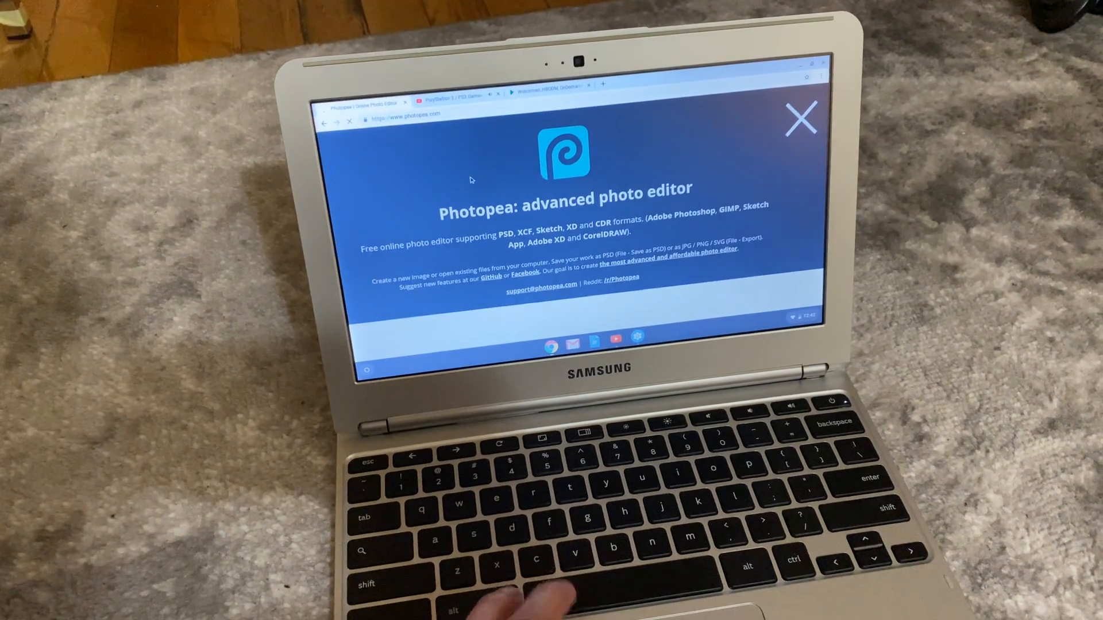